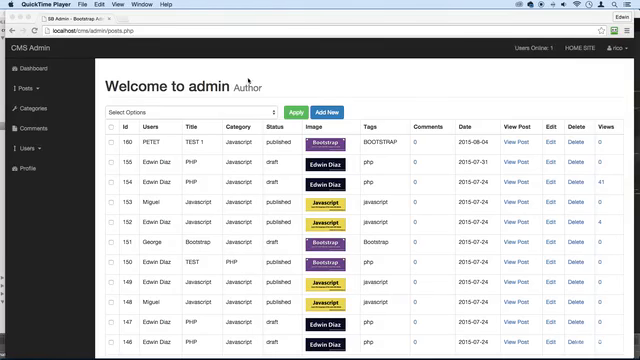
pyautogui.moveTo(444, 104)
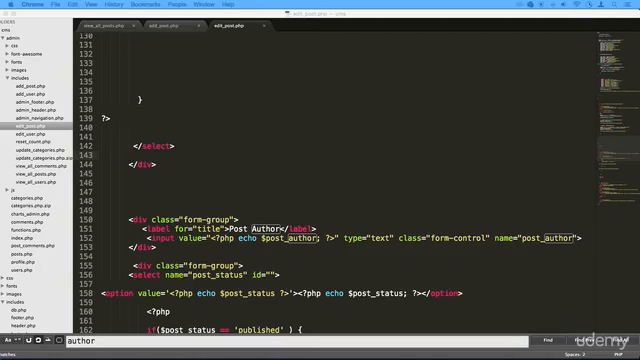
# Review the users select code in edit_post.php before replacing post_author with post_user.
pyautogui.click(160, 24)
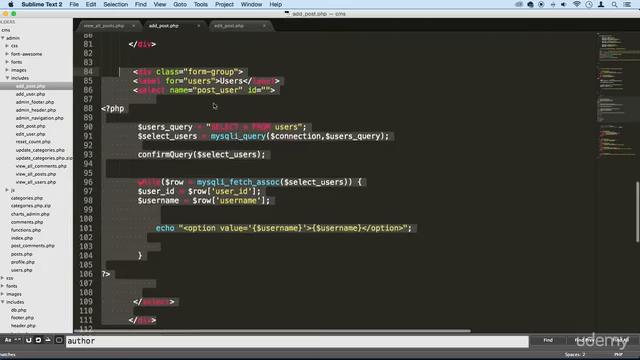
pyautogui.scroll(3)
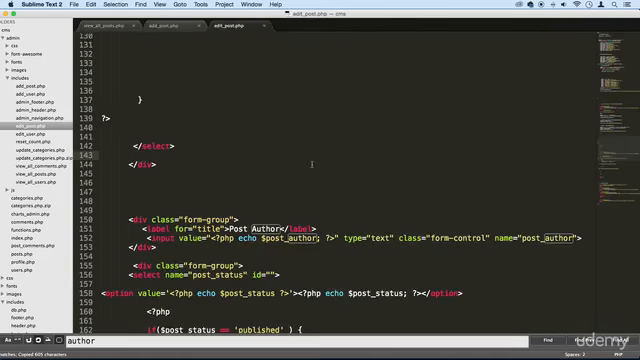
pyautogui.scroll(-3)
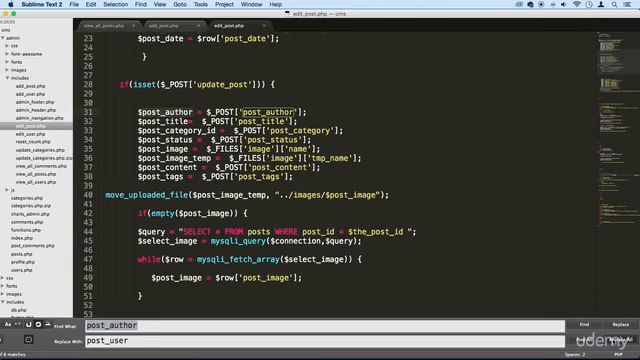
# Replace every post_author with post_user and verify the UPDATE query uses post_user.
pyautogui.click(600, 328)
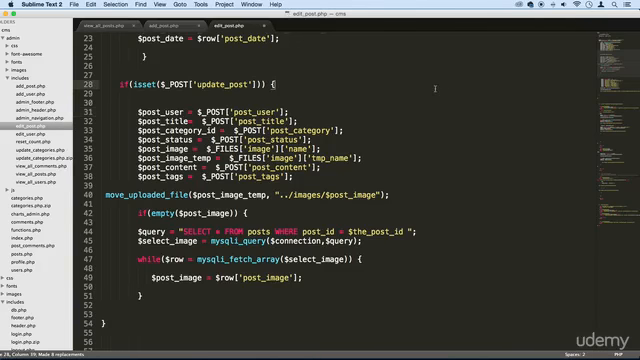
pyautogui.scroll(-3)
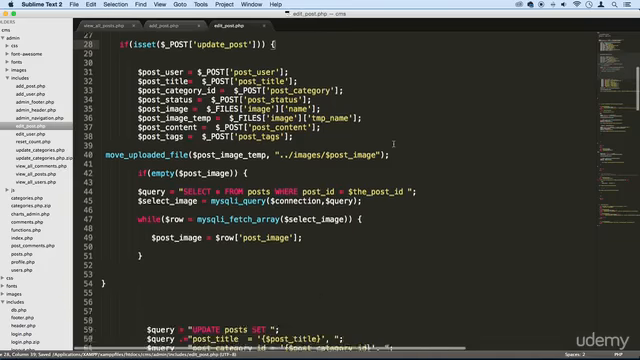
pyautogui.scroll(-3)
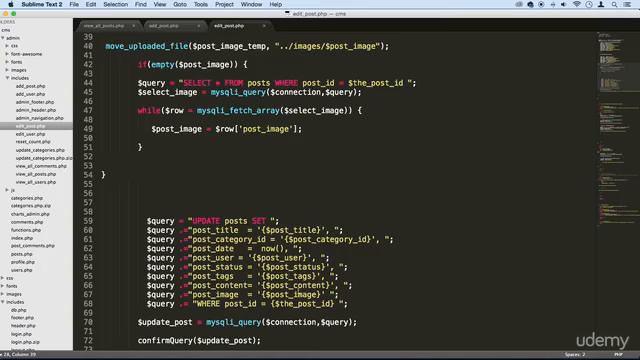
pyautogui.scroll(-3)
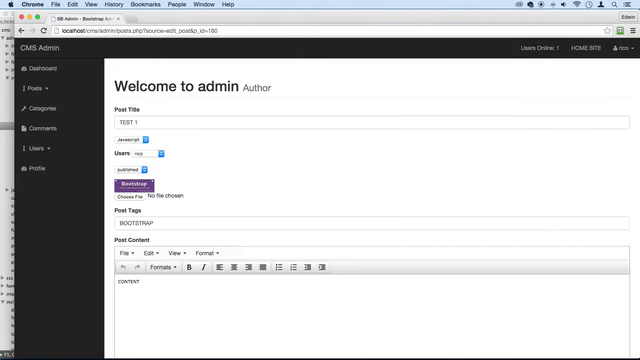
# Choose a user from the Users dropdown on the edit-post page.
pyautogui.click(156, 154)
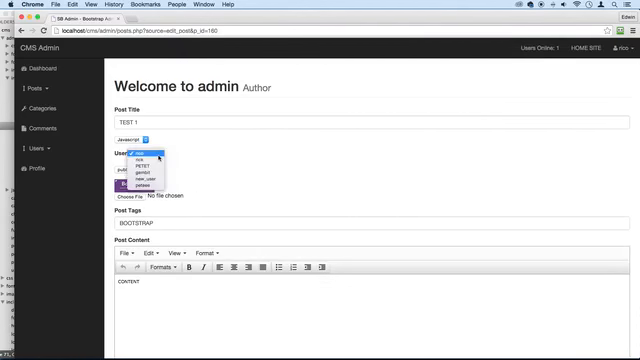
pyautogui.click(144, 156)
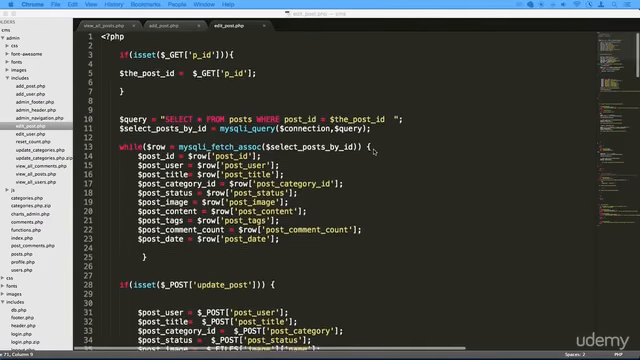
# Change the post_category select's label text to Categories.
pyautogui.scroll(-3)
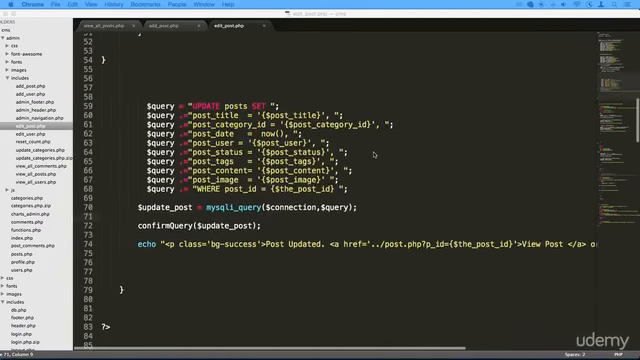
pyautogui.scroll(-3)
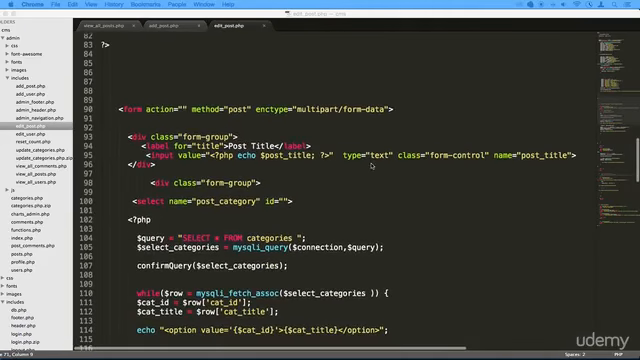
pyautogui.scroll(-3)
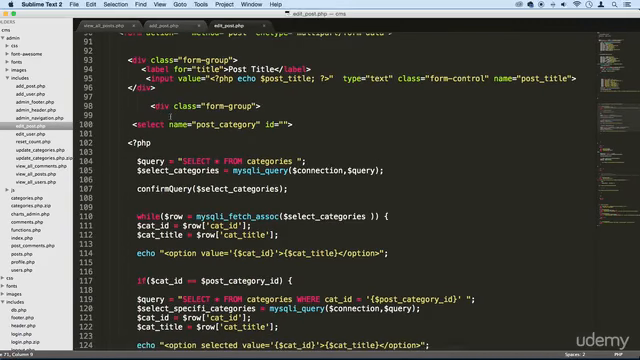
pyautogui.scroll(-3)
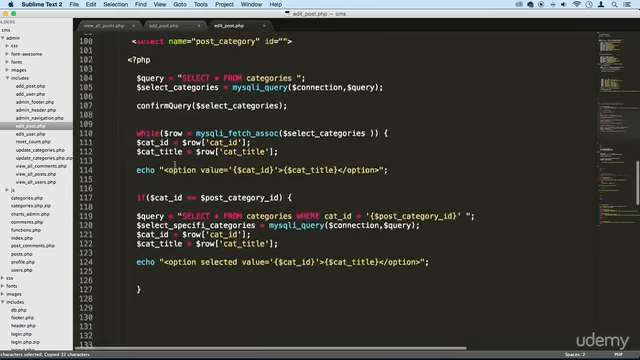
pyautogui.scroll(3)
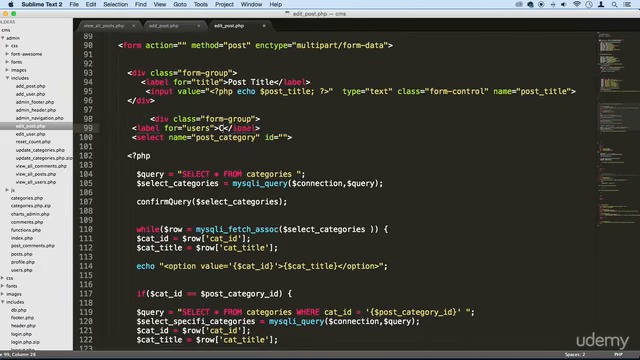
pyautogui.write('Category')
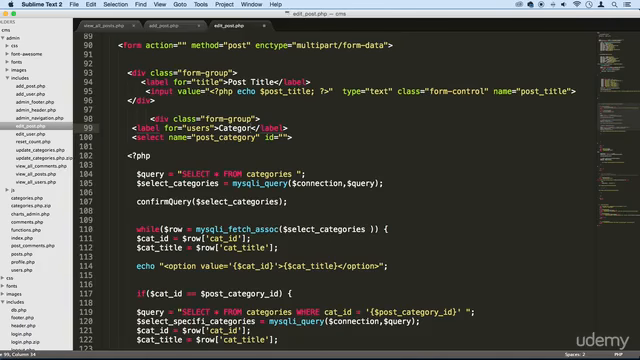
pyautogui.write('ies')
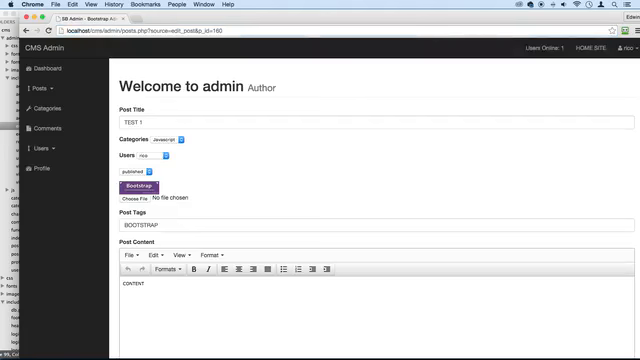
pyautogui.moveTo(150, 156)
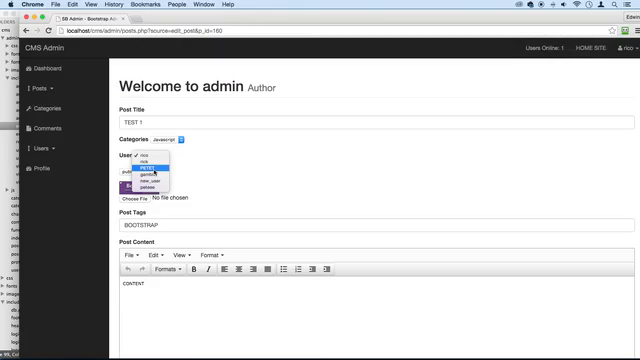
# Pick a user from the Users list on the refreshed edit-post page.
pyautogui.click(140, 158)
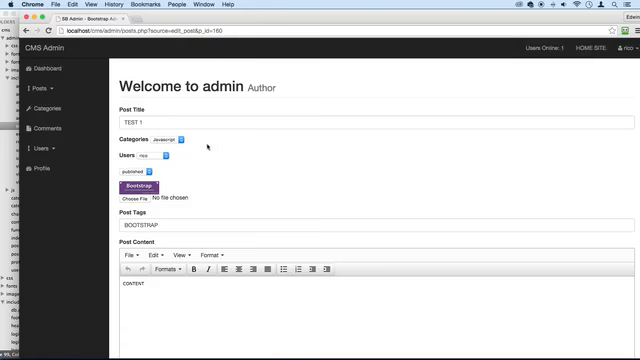